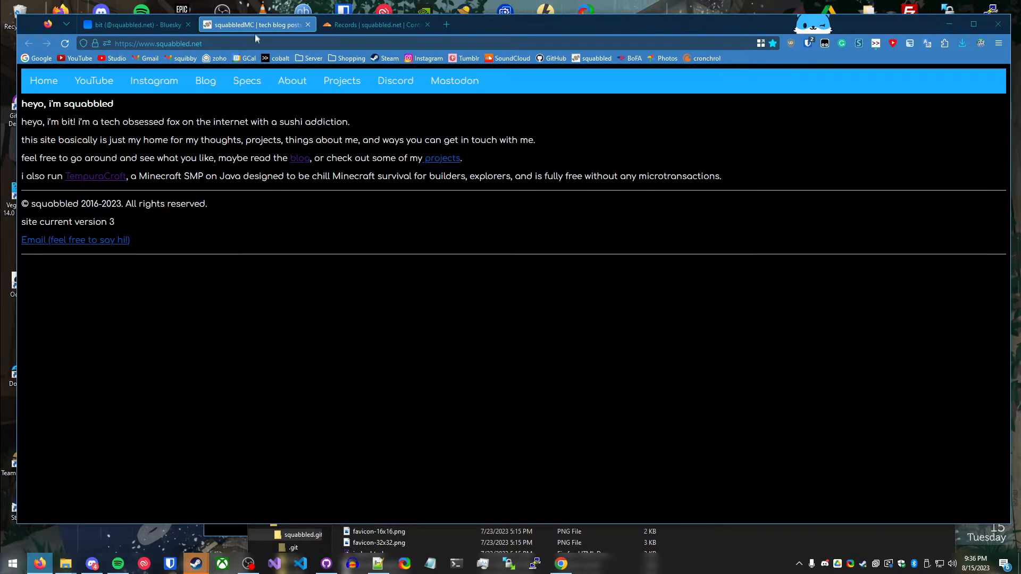
{"action": "left_click", "coordinate": [131, 24]}
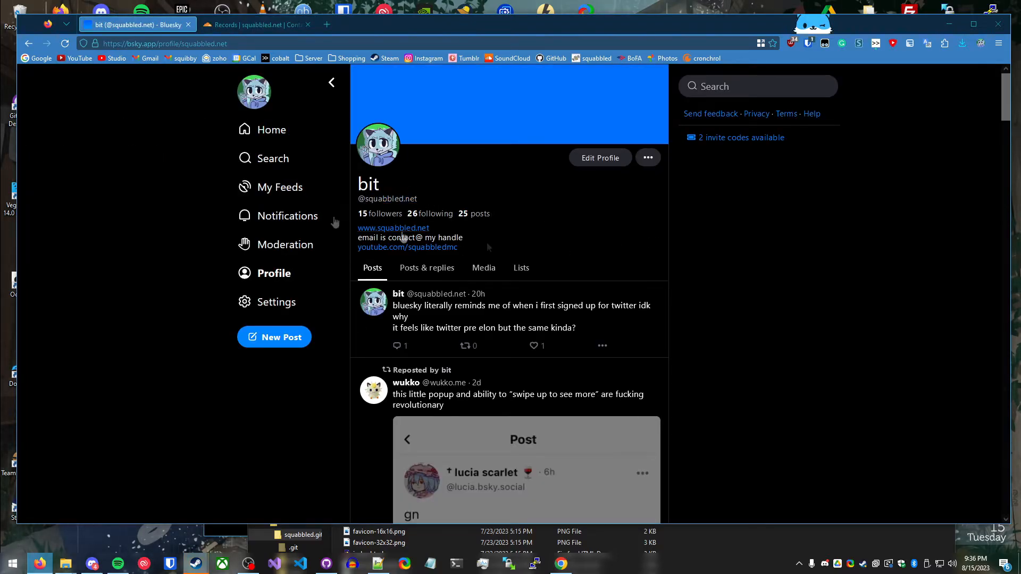
{"action": "mouse_move", "coordinate": [275, 302]}
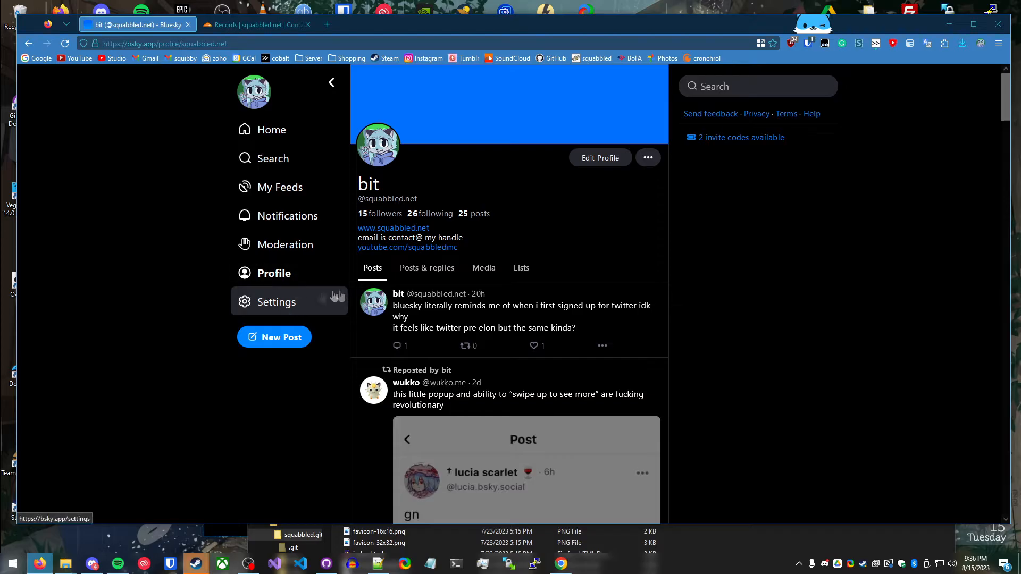
- Go to Settings and open Change handle under the Advanced section
{"action": "left_click", "coordinate": [275, 301]}
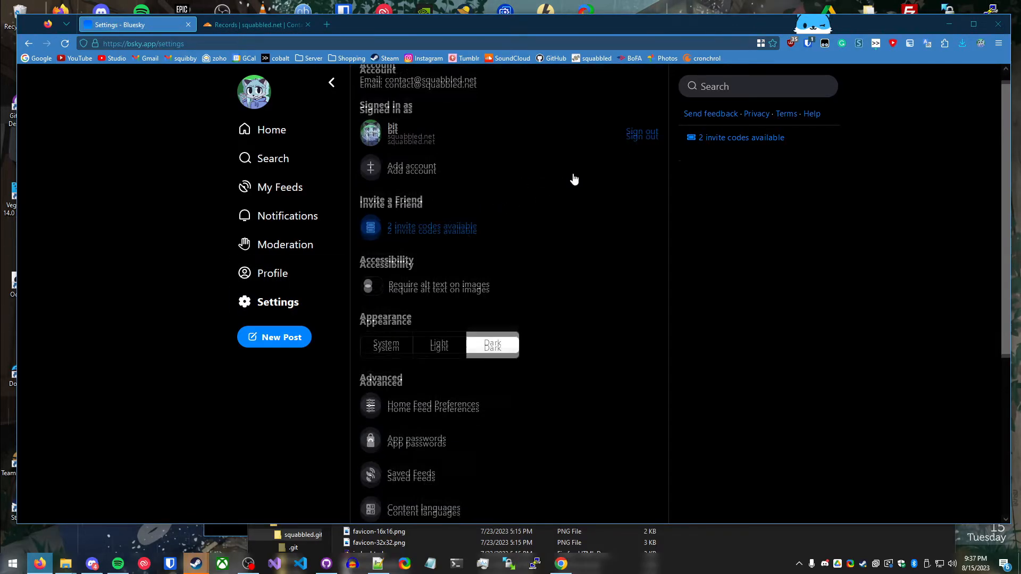
{"action": "scroll", "scroll_direction": "down", "scroll_amount": 3}
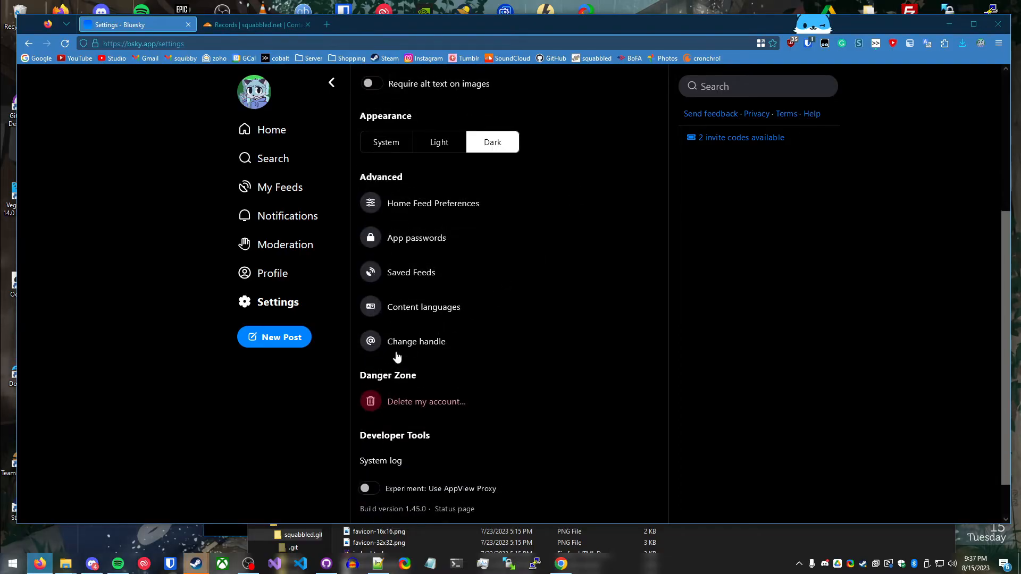
{"action": "left_click", "coordinate": [416, 341]}
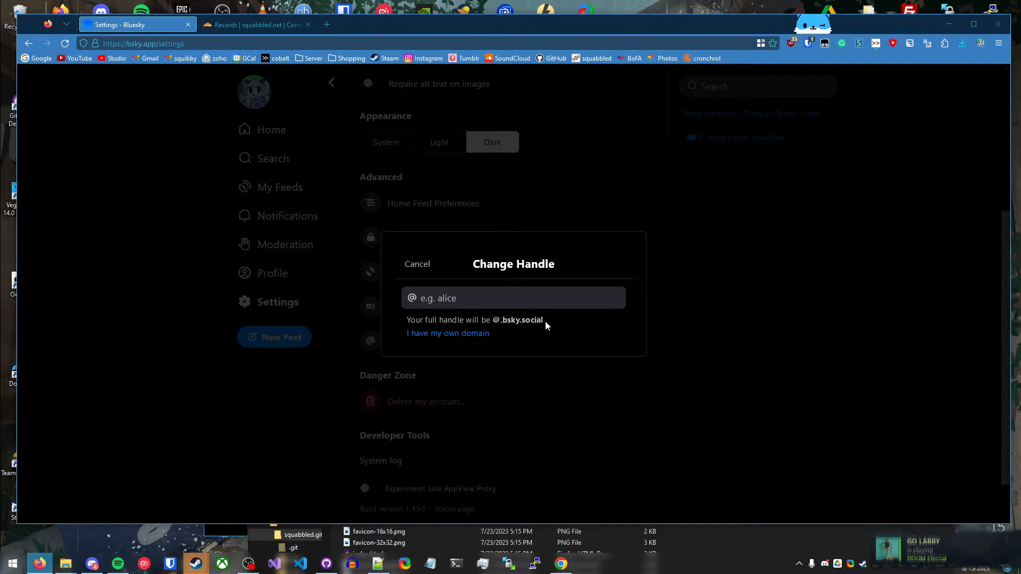
{"action": "mouse_move", "coordinate": [446, 337]}
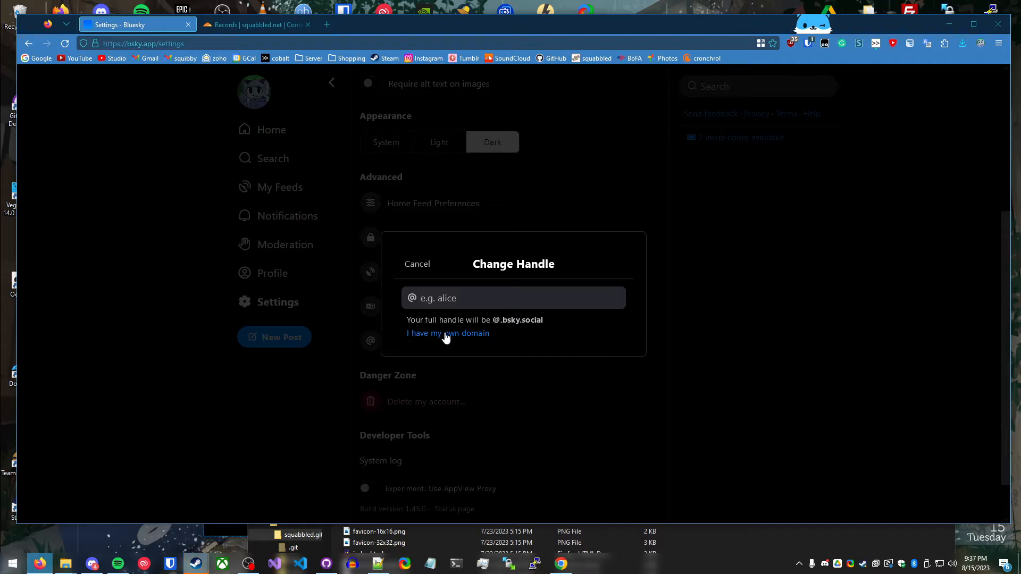
- Choose 'I have my own domain' and enter squabbled.net as the domain
{"action": "left_click", "coordinate": [447, 333]}
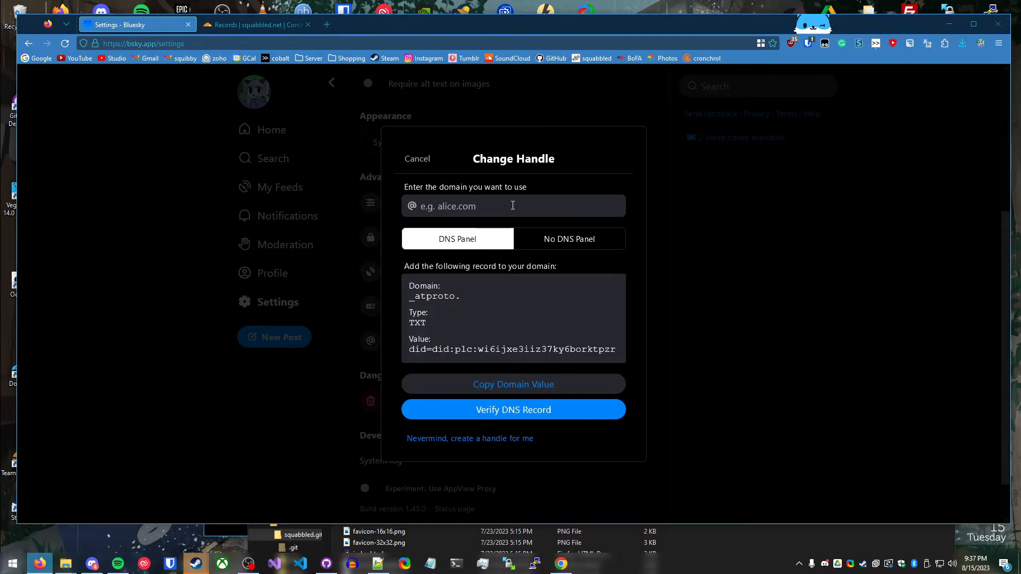
{"action": "type", "text": "squabbled.net"}
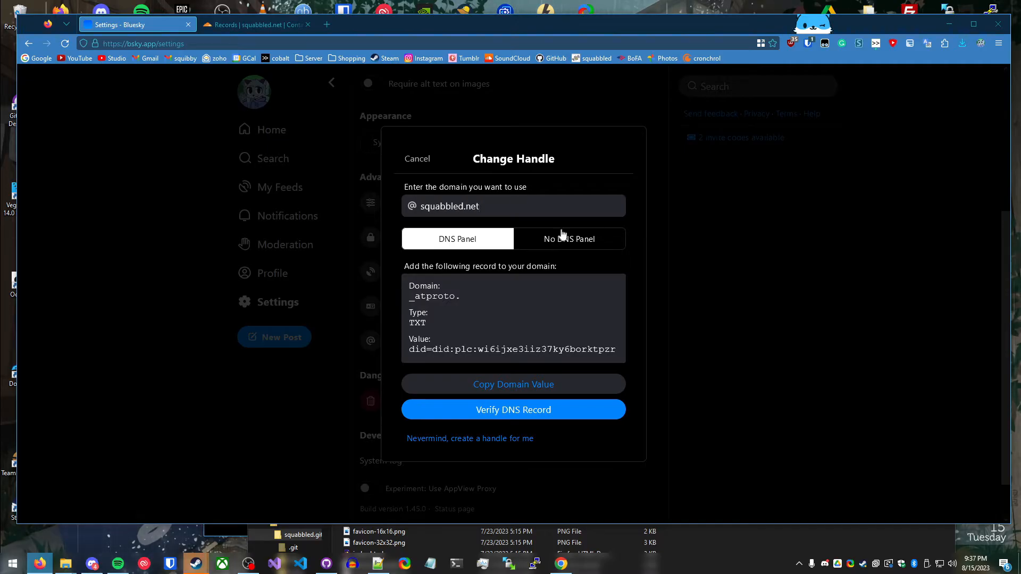
{"action": "mouse_move", "coordinate": [496, 246]}
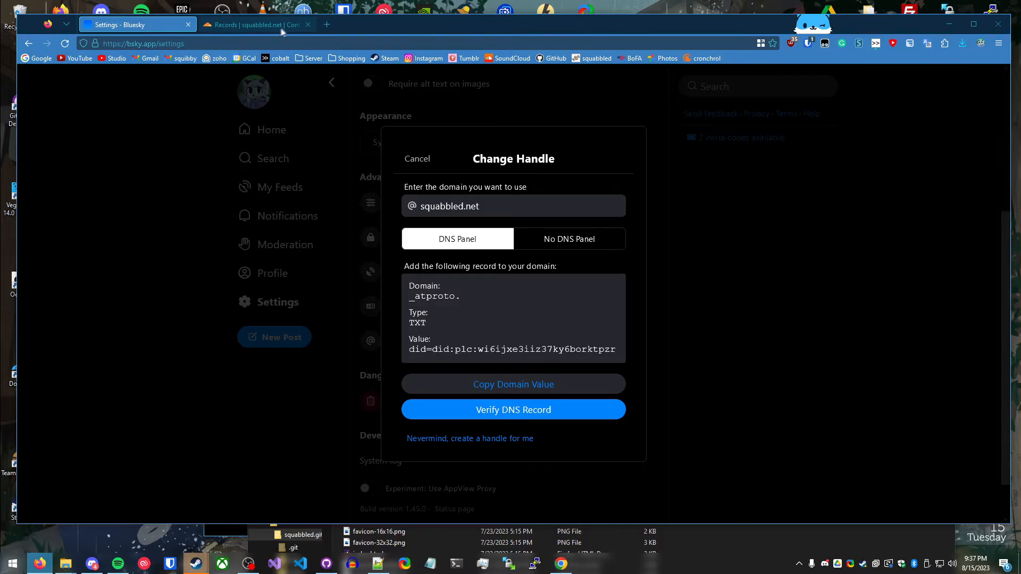
- Start a new TXT record in Cloudflare's DNS records for squabbled.net
{"action": "left_click", "coordinate": [254, 24]}
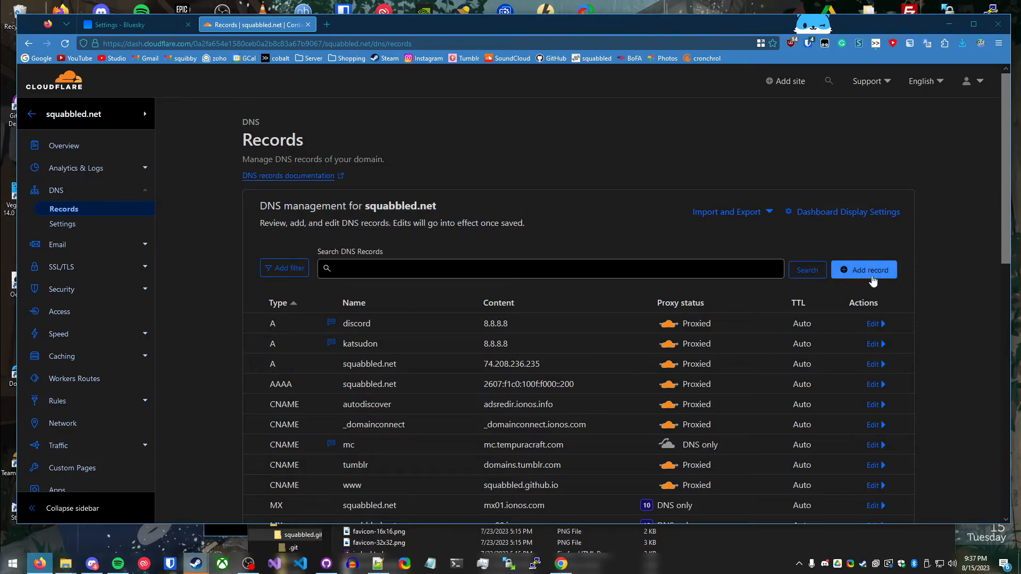
{"action": "left_click", "coordinate": [864, 269]}
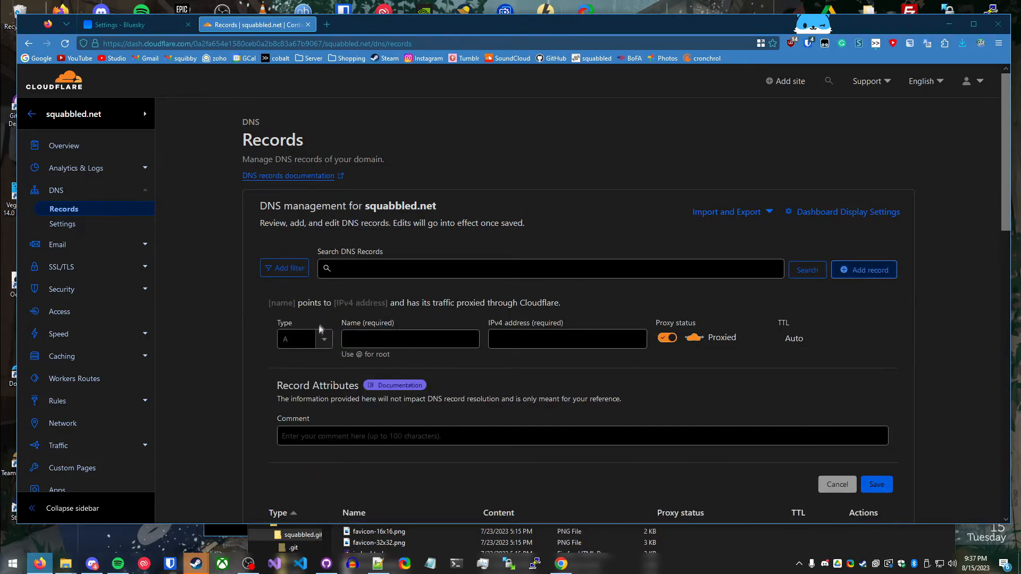
{"action": "left_click", "coordinate": [304, 339]}
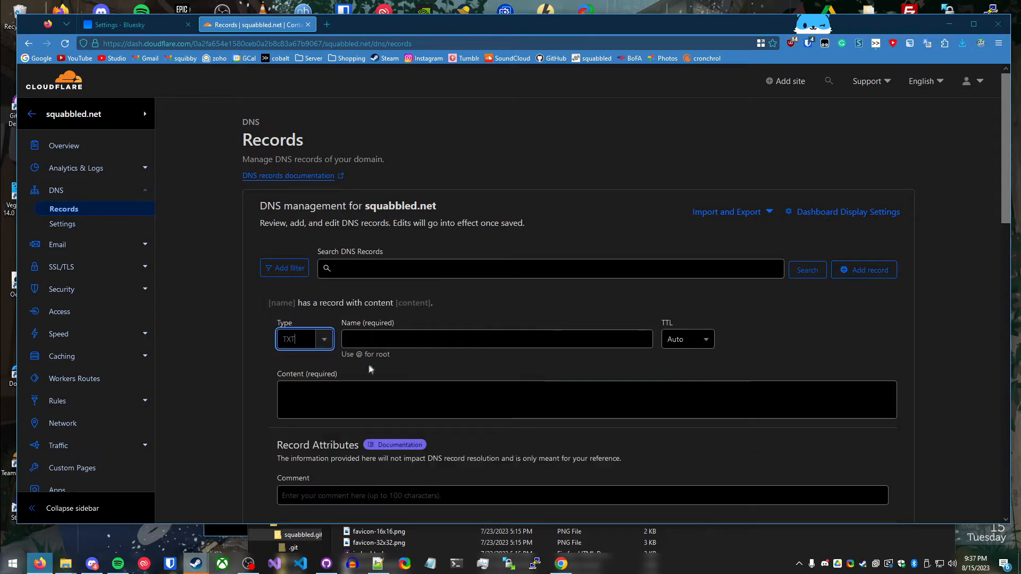
- Copy the _atproto. name from Bluesky and set content to did=did:plc:wi6ijxe3iiz37ky6borktpzr
{"action": "left_click", "coordinate": [127, 24]}
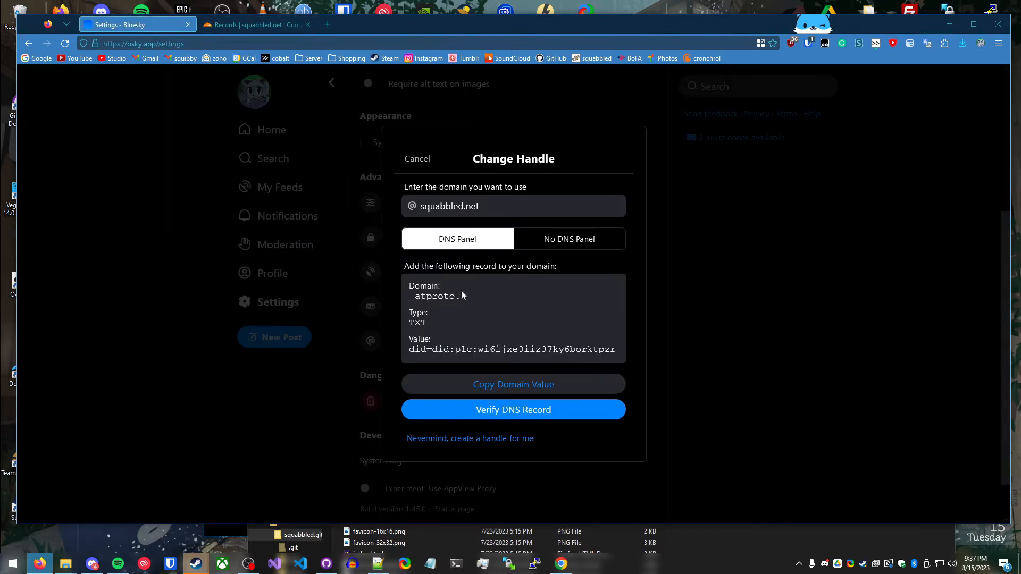
{"action": "double_click", "coordinate": [434, 295]}
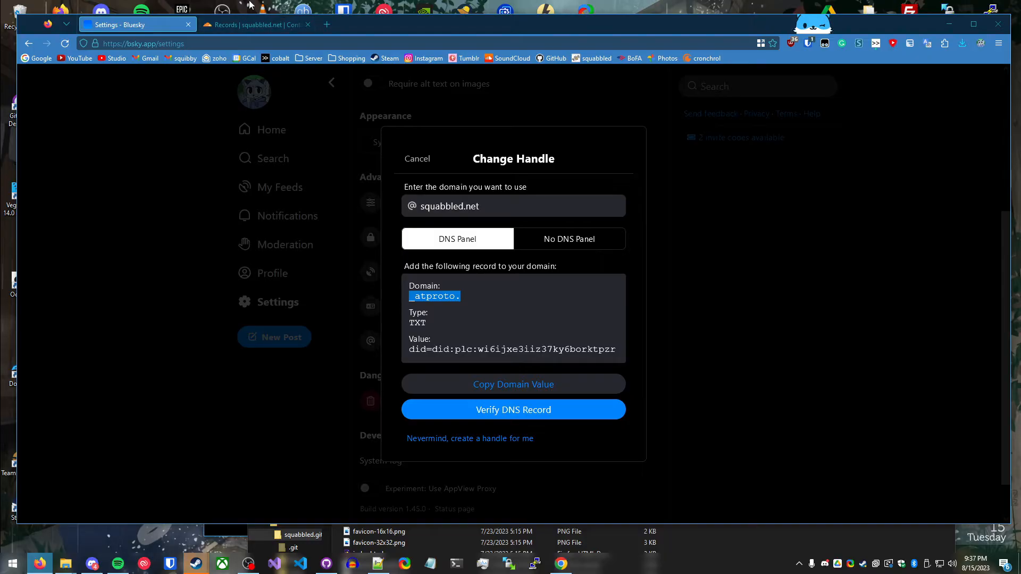
{"action": "left_click", "coordinate": [254, 24]}
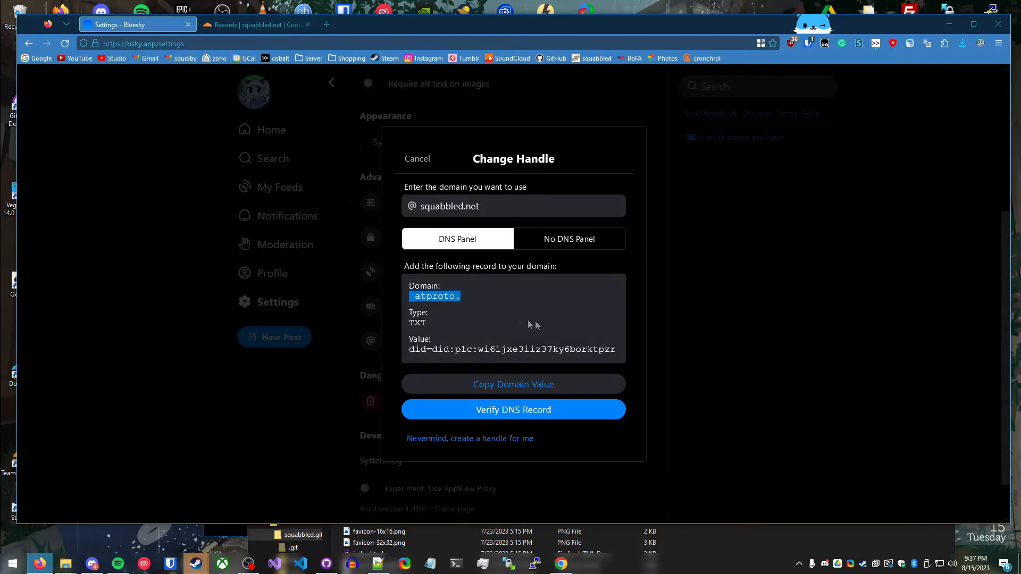
{"action": "left_click", "coordinate": [512, 384]}
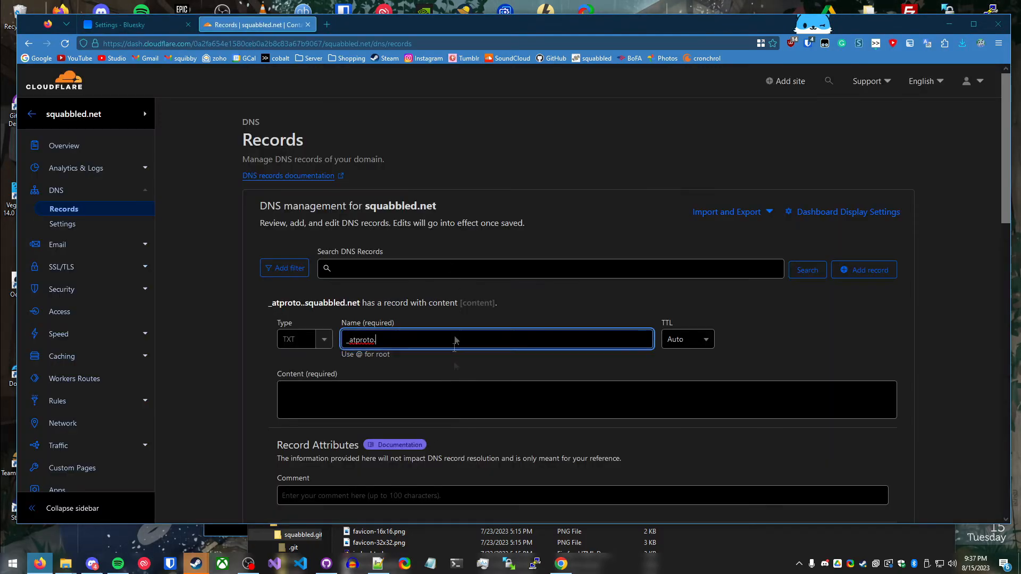
{"action": "type", "text": "did=did:plc:wi6ijxe3iiz37ky6borktpzr"}
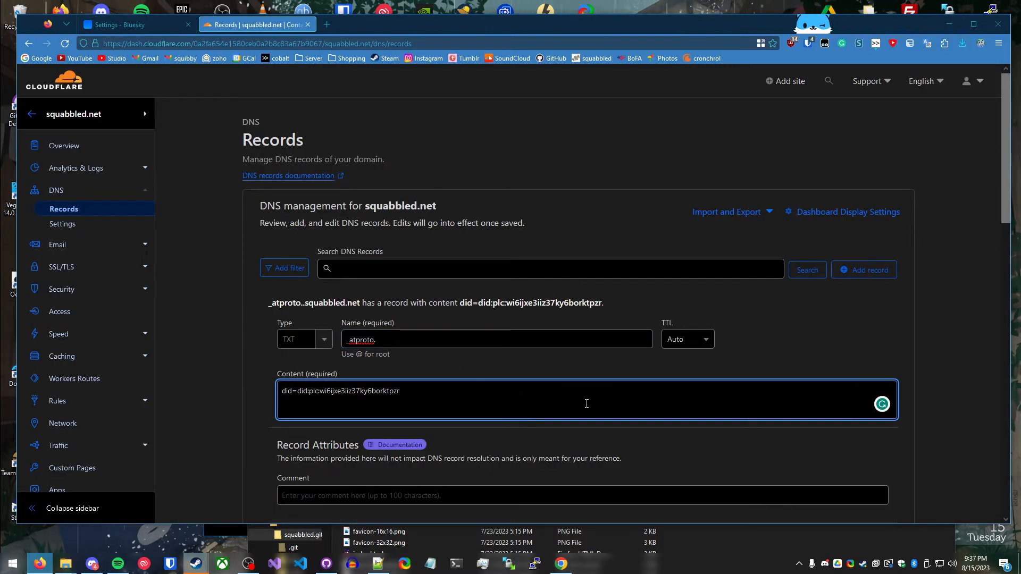
{"action": "scroll", "scroll_direction": "down", "scroll_amount": 3}
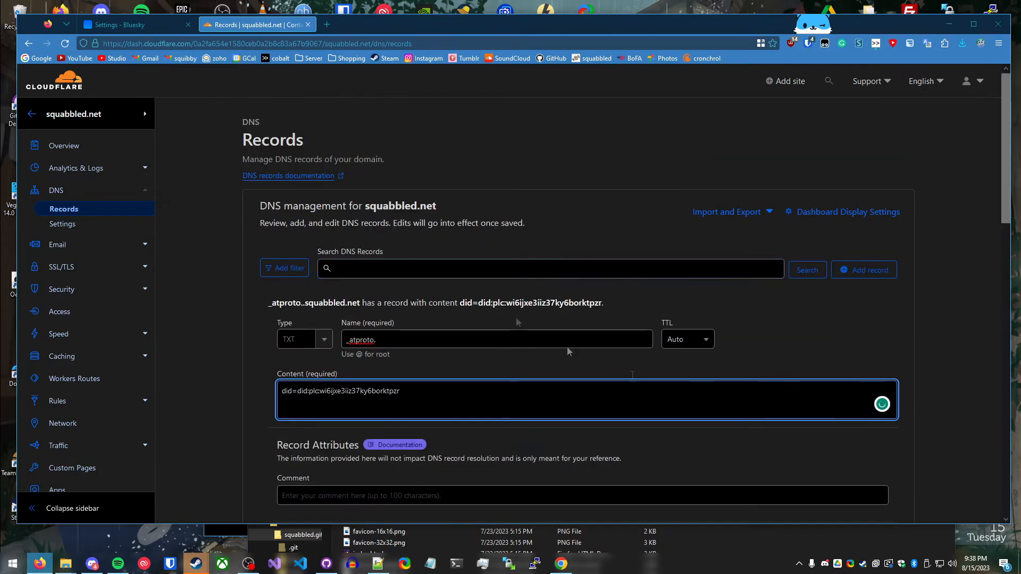
{"action": "left_click", "coordinate": [121, 24]}
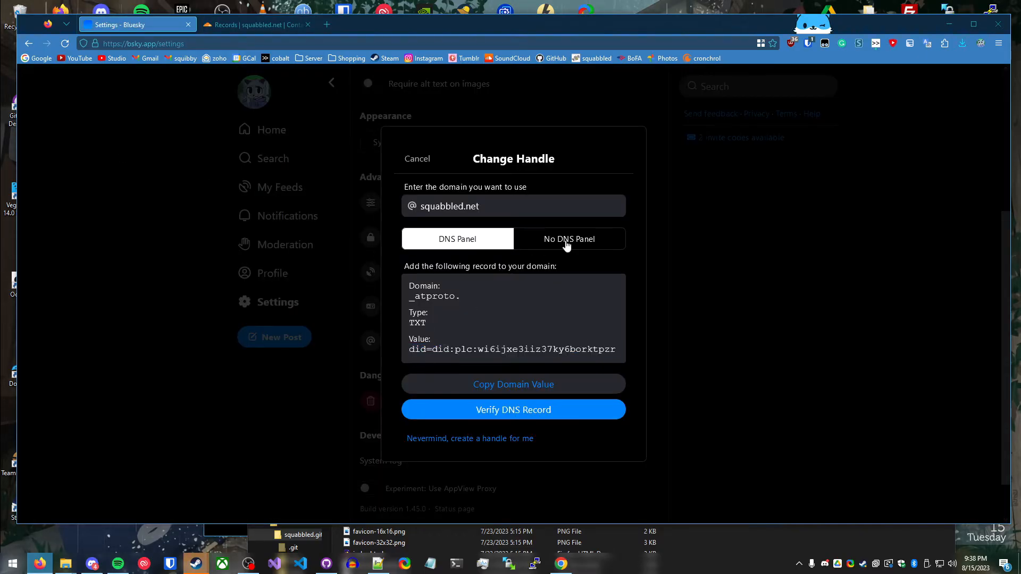
{"action": "mouse_move", "coordinate": [575, 246]}
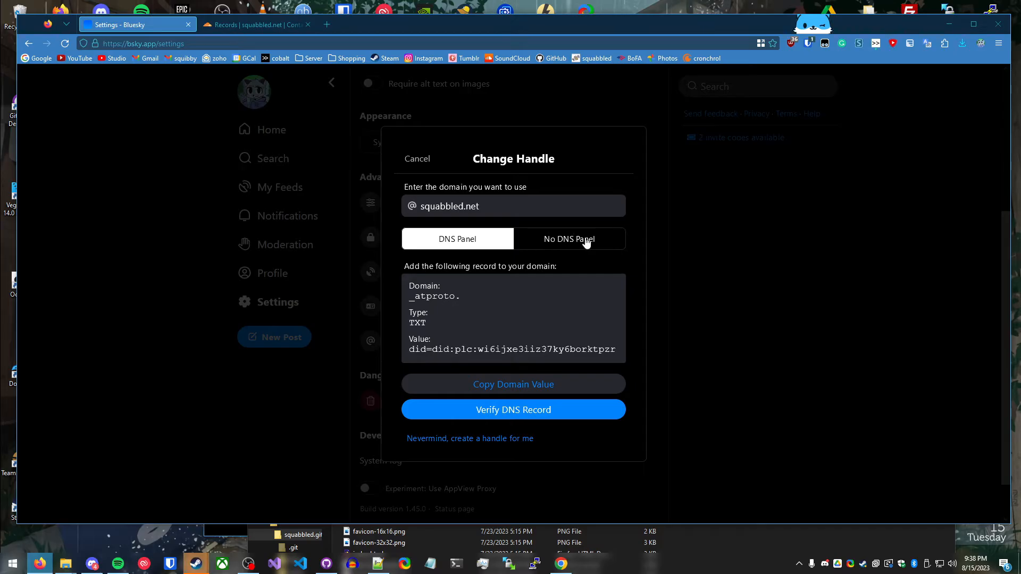
- Switch the Change Handle dialog to the No DNS Panel text-file option
{"action": "left_click", "coordinate": [569, 238]}
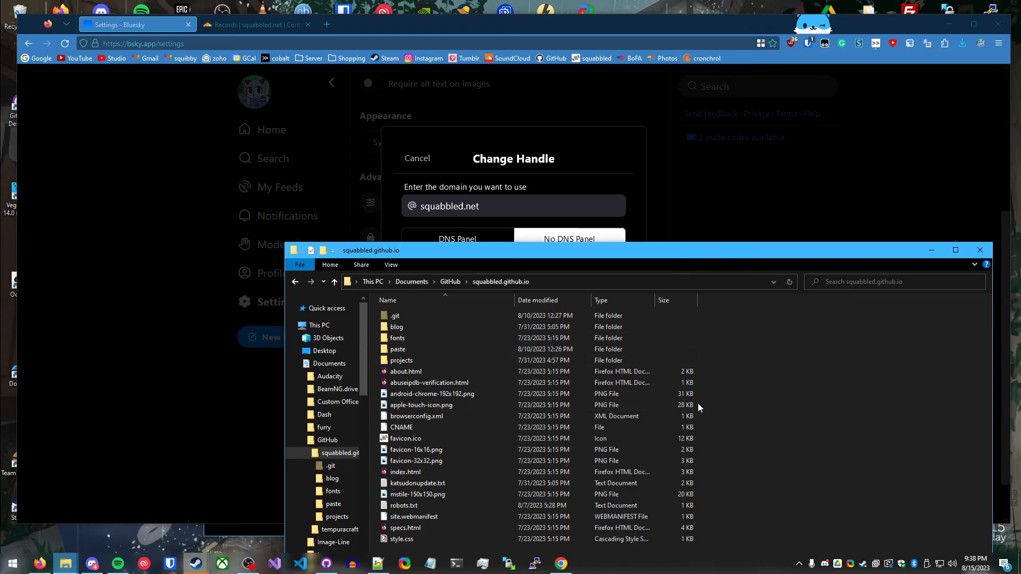
- Create a .well-known folder in squabbled.github.io holding an empty atproto-did file
{"action": "right_click", "coordinate": [699, 409]}
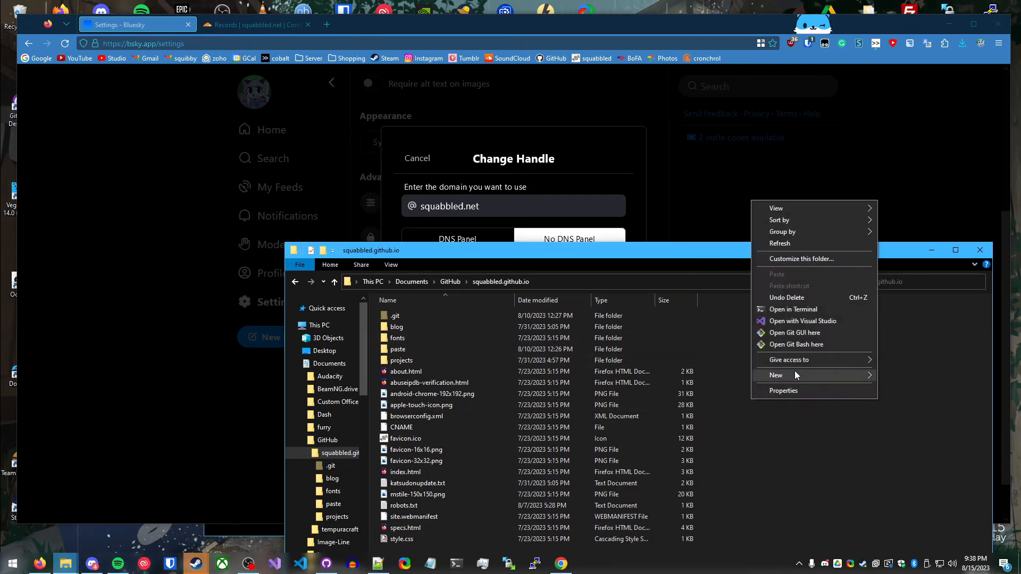
{"action": "left_click", "coordinate": [776, 375]}
{"action": "type", "text": ".well-known"}
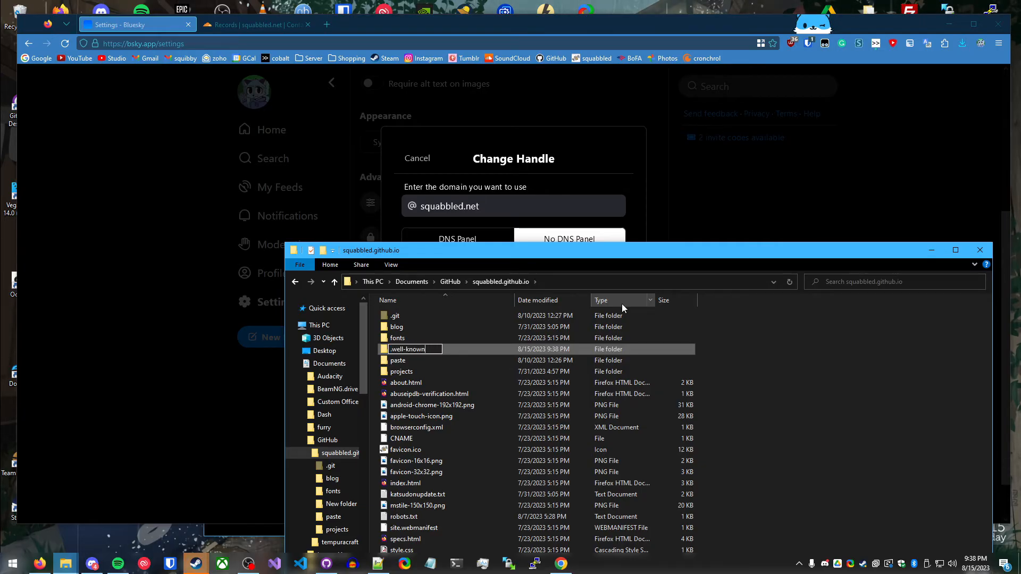
{"action": "key", "text": "Enter"}
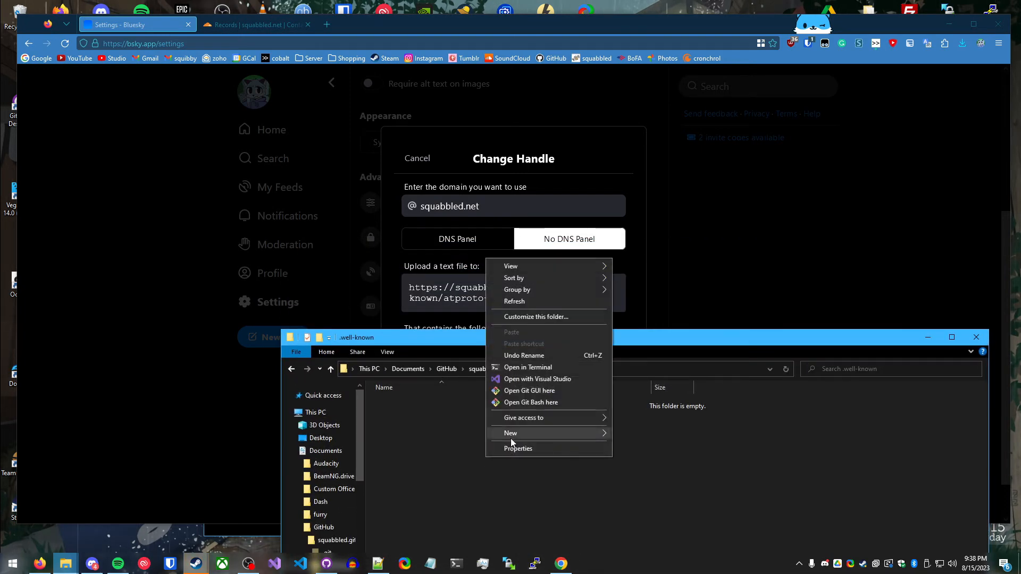
{"action": "left_click", "coordinate": [511, 433]}
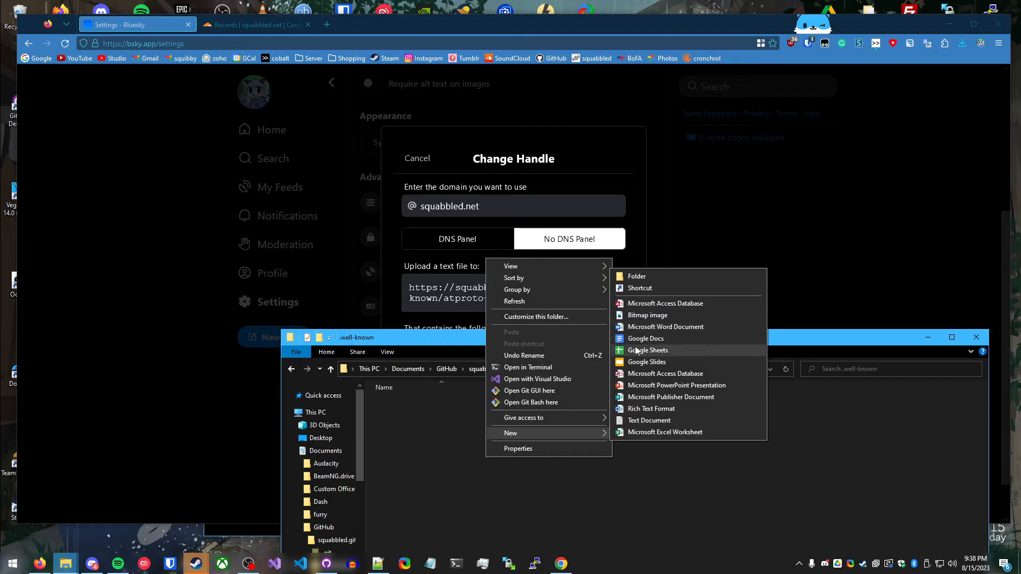
{"action": "left_click", "coordinate": [650, 420]}
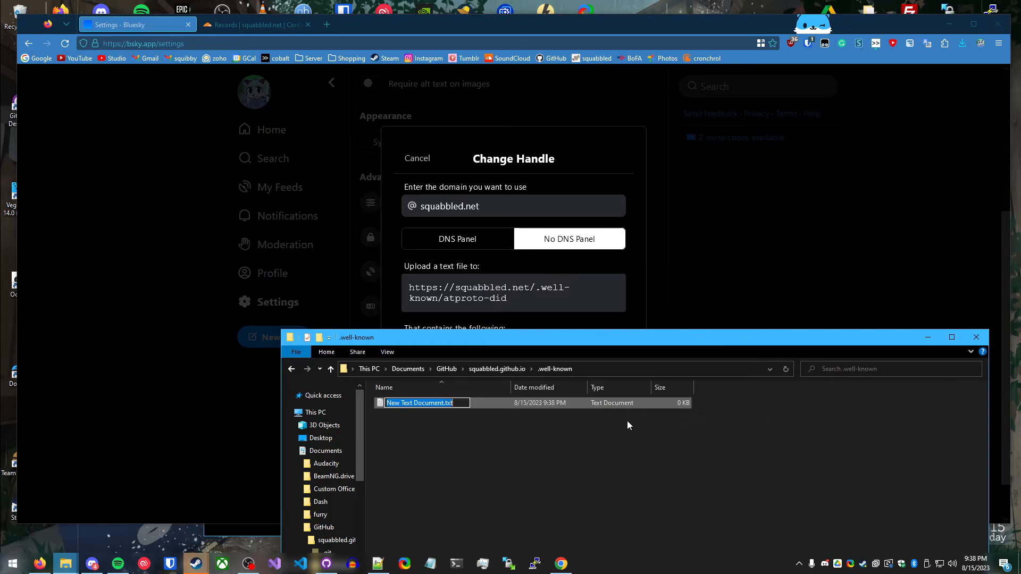
{"action": "type", "text": "at"}
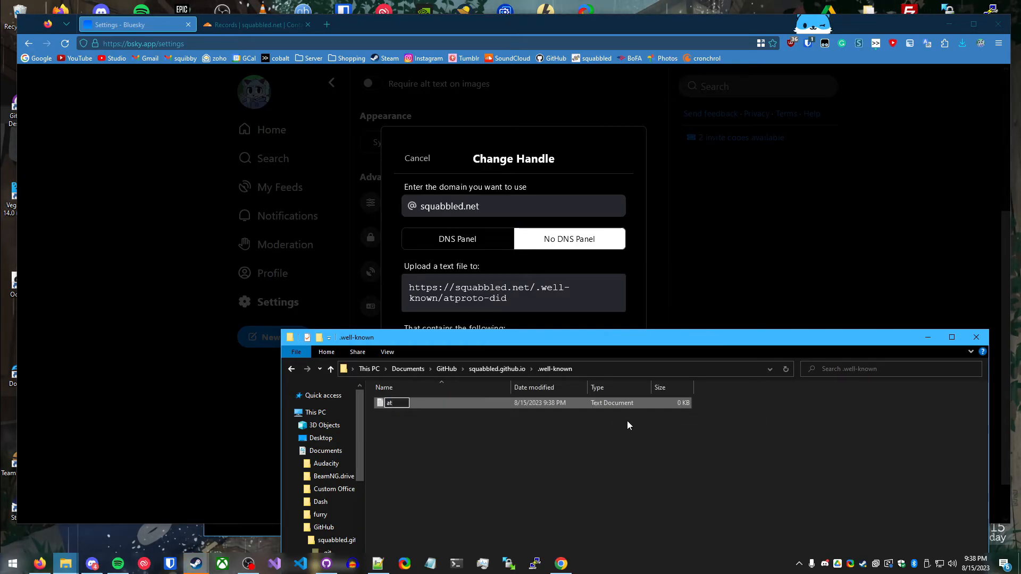
{"action": "type", "text": "atproto-did"}
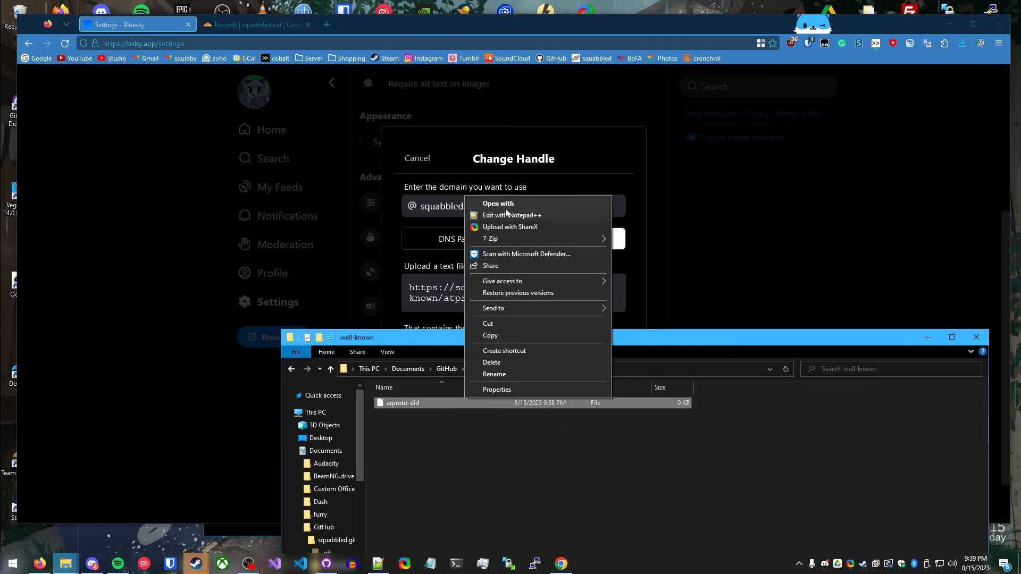
- Save the DID into atproto-did with Notepad++, then verify the text file in Bluesky
{"action": "left_click", "coordinate": [512, 215]}
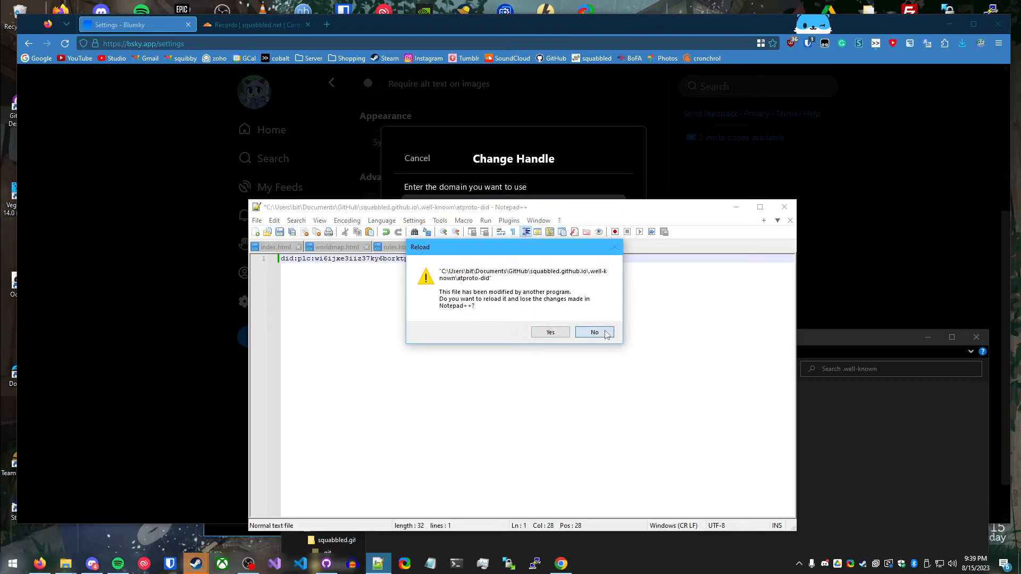
{"action": "left_click", "coordinate": [593, 332]}
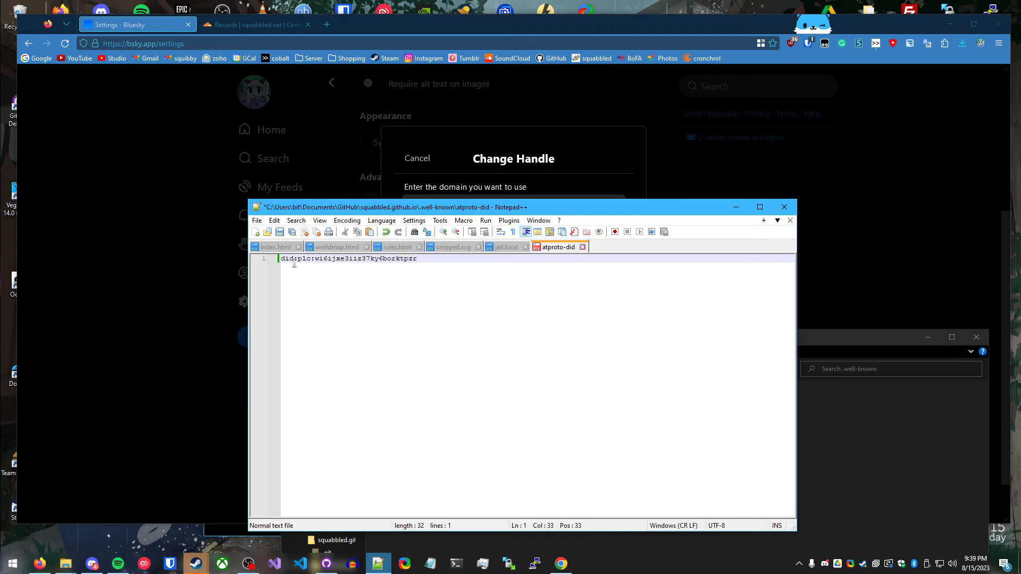
{"action": "key", "text": "ctrl+a"}
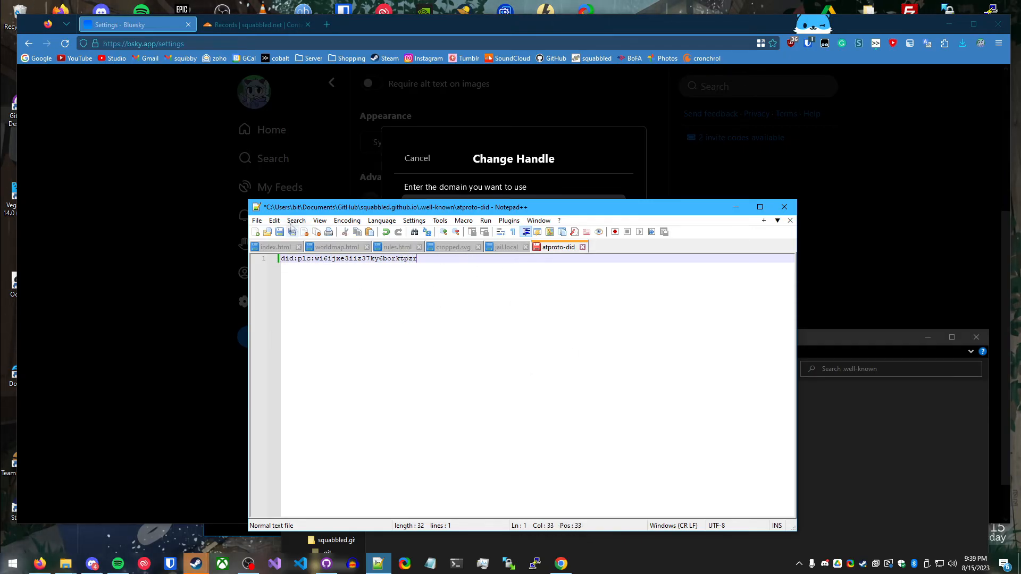
{"action": "left_click", "coordinate": [257, 220]}
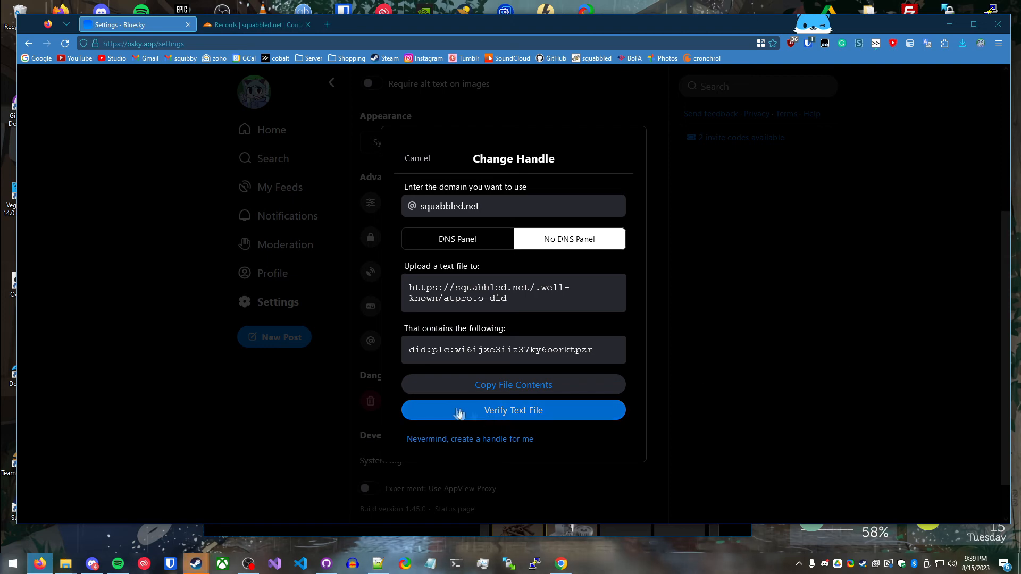
{"action": "left_click", "coordinate": [417, 158]}
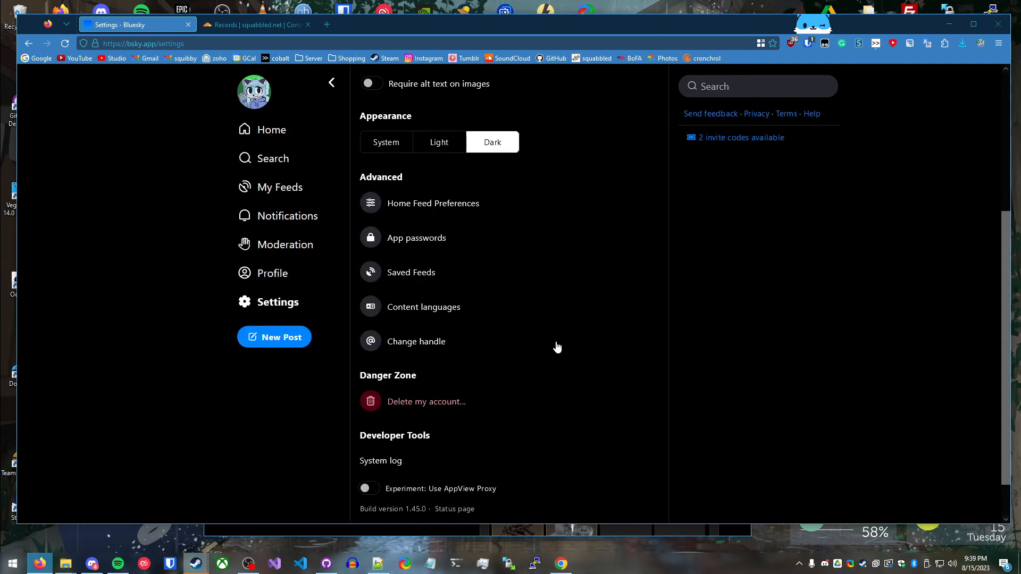
{"action": "mouse_move", "coordinate": [271, 273]}
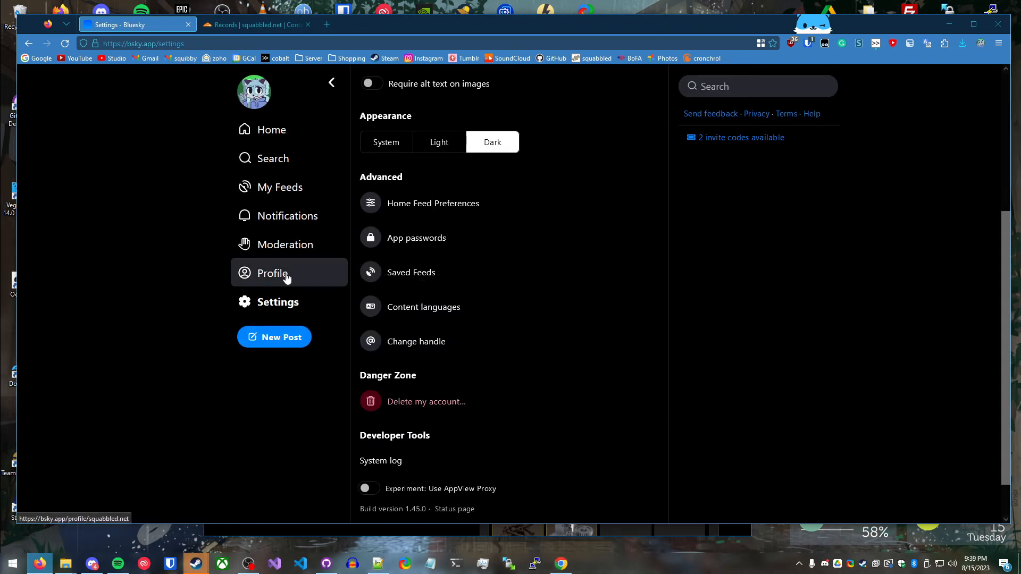
{"action": "left_click", "coordinate": [272, 273]}
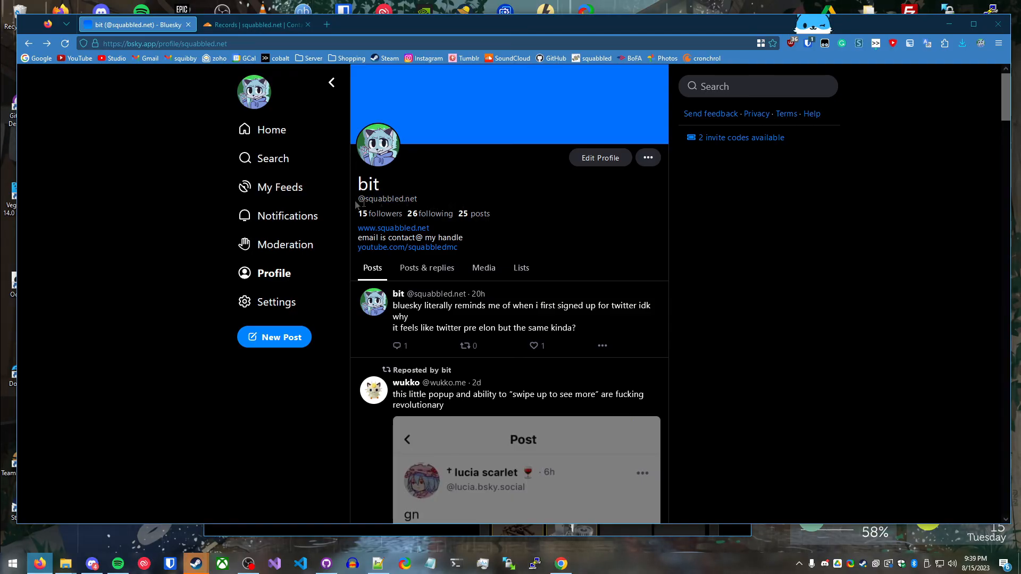
{"action": "mouse_move", "coordinate": [584, 303]}
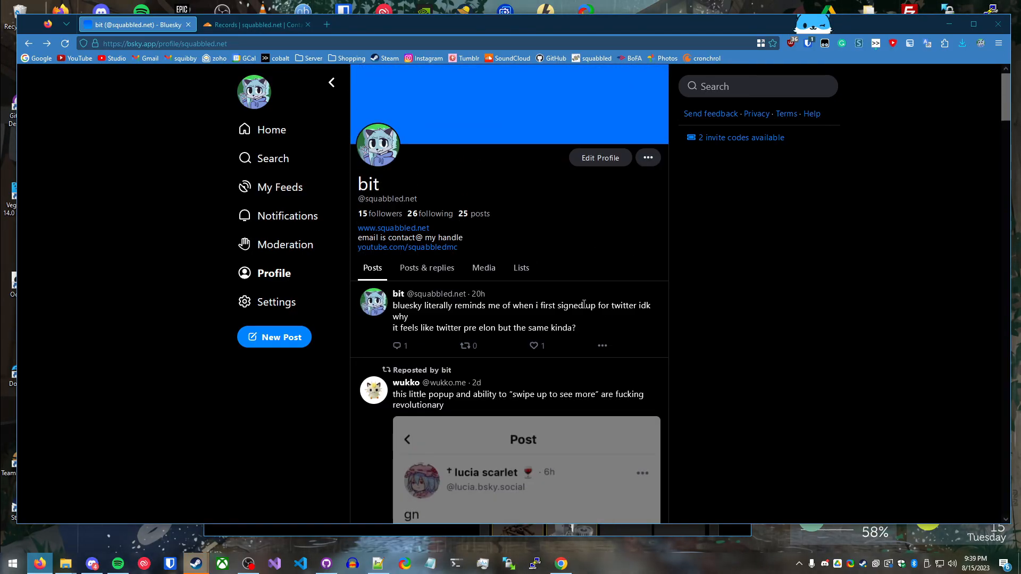